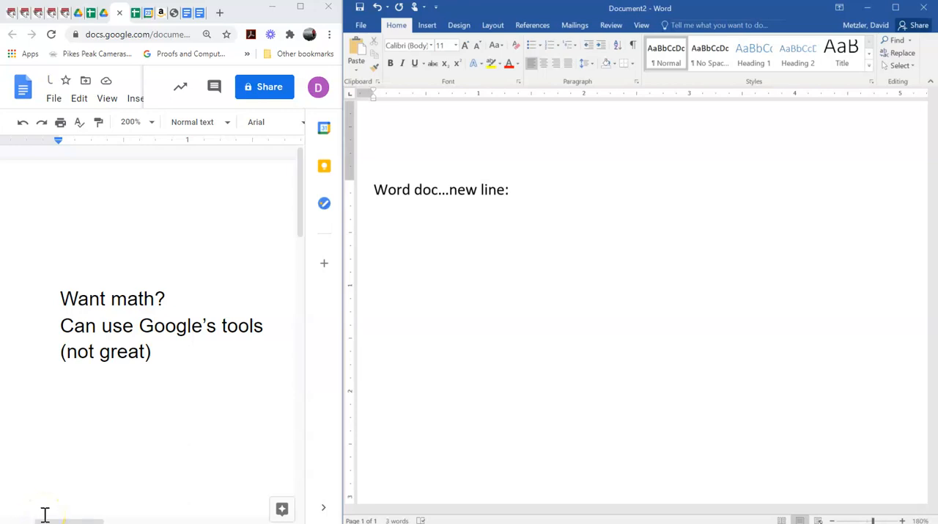
Step: On a new line, insert a Docs equation reading ω x with subscript a, superscript b, plus 3
key("enter")
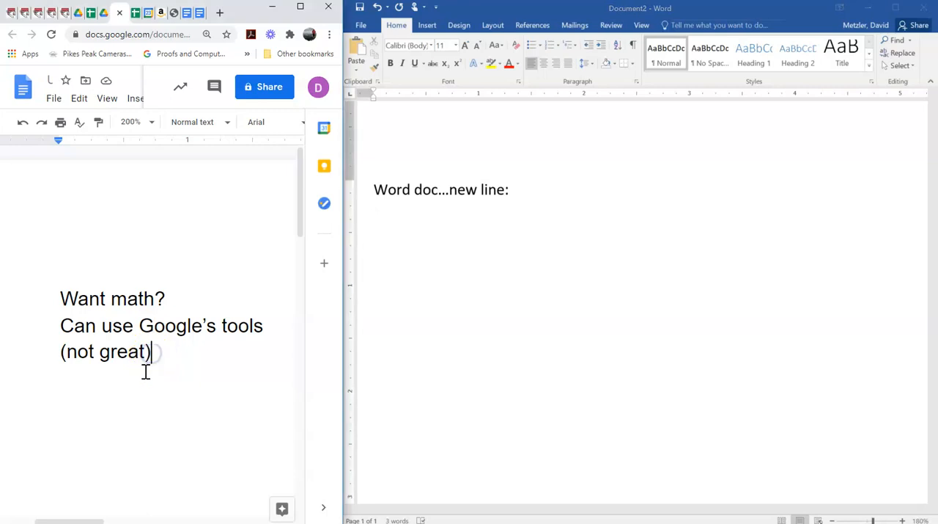
mouse_move(134, 97)
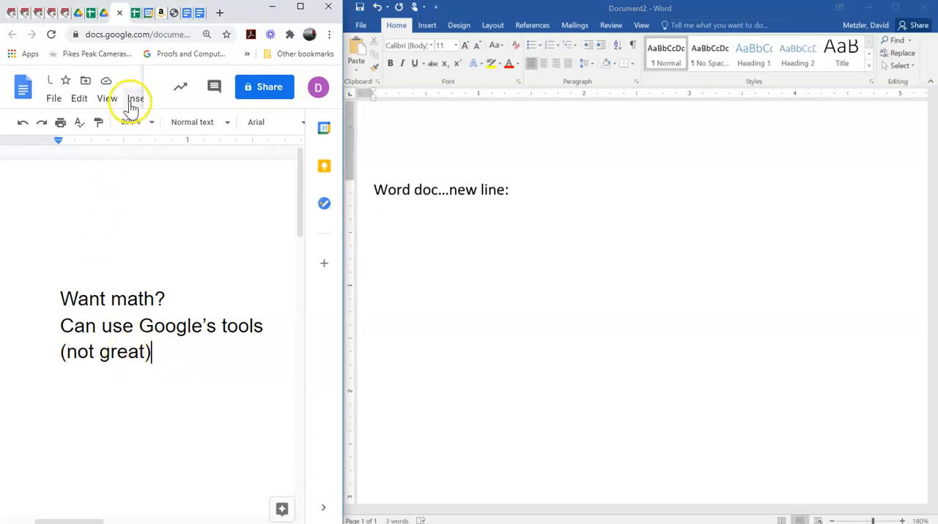
left_click(139, 97)
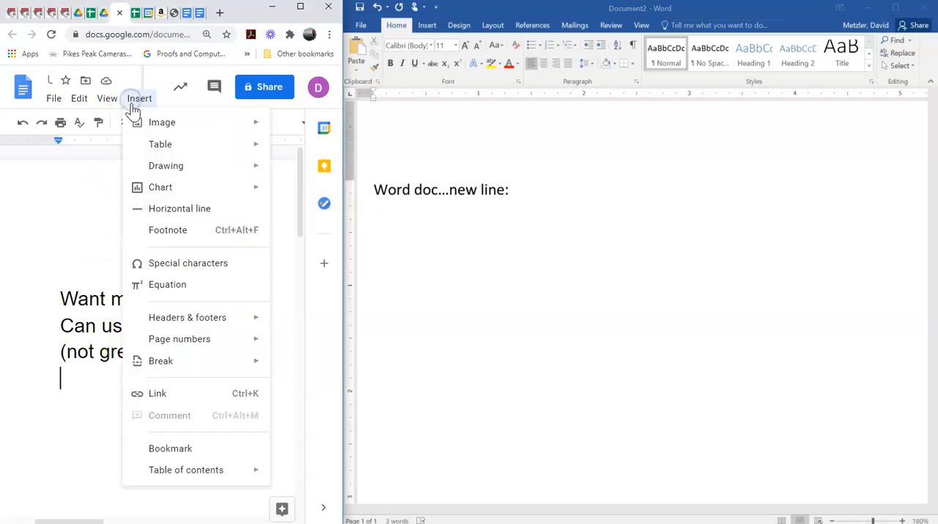
mouse_move(168, 284)
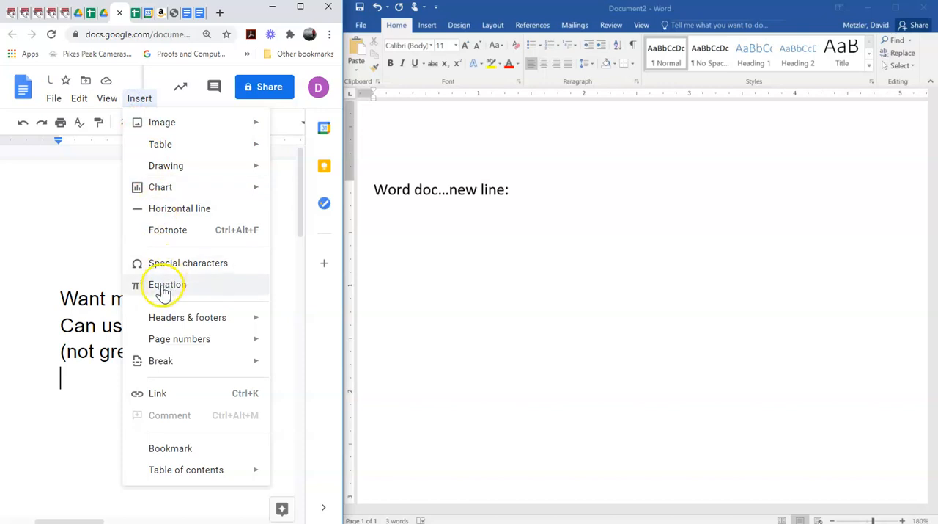
left_click(168, 285)
type("ω")
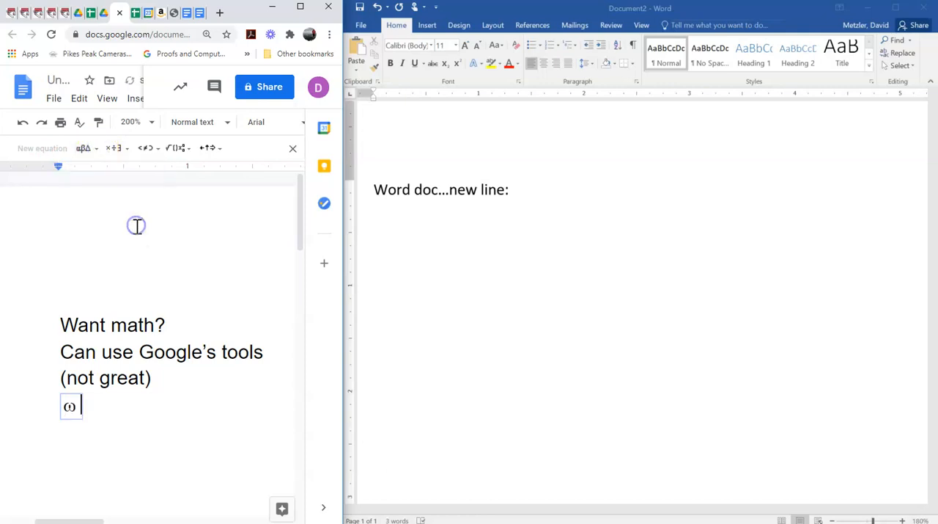
left_click(179, 148)
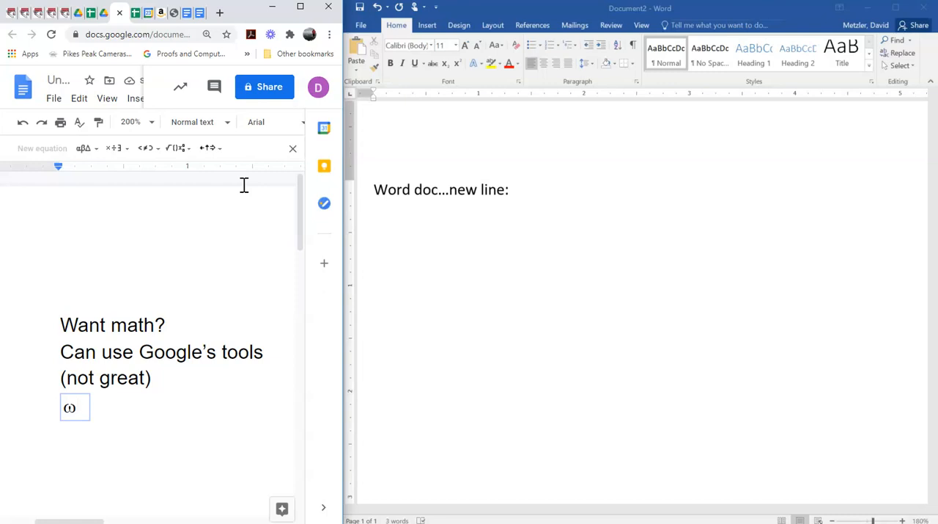
type("x_a^b")
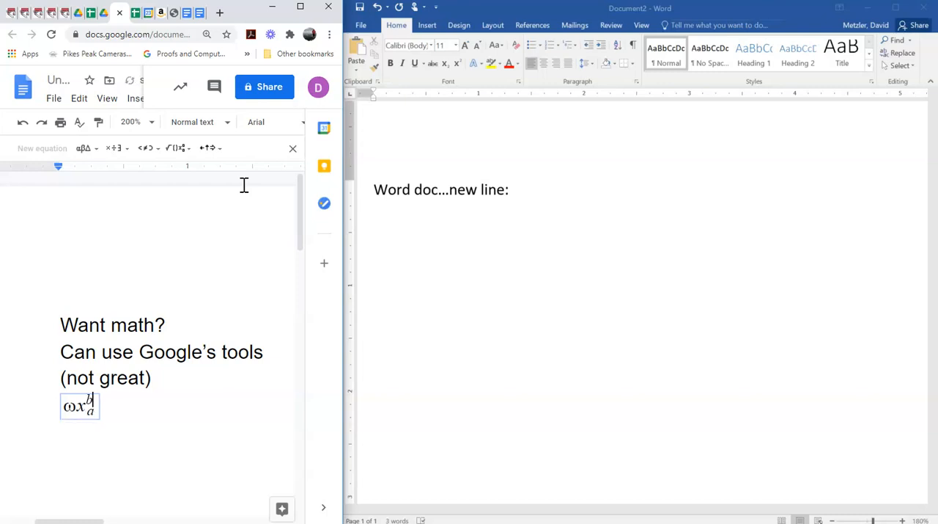
type("+")
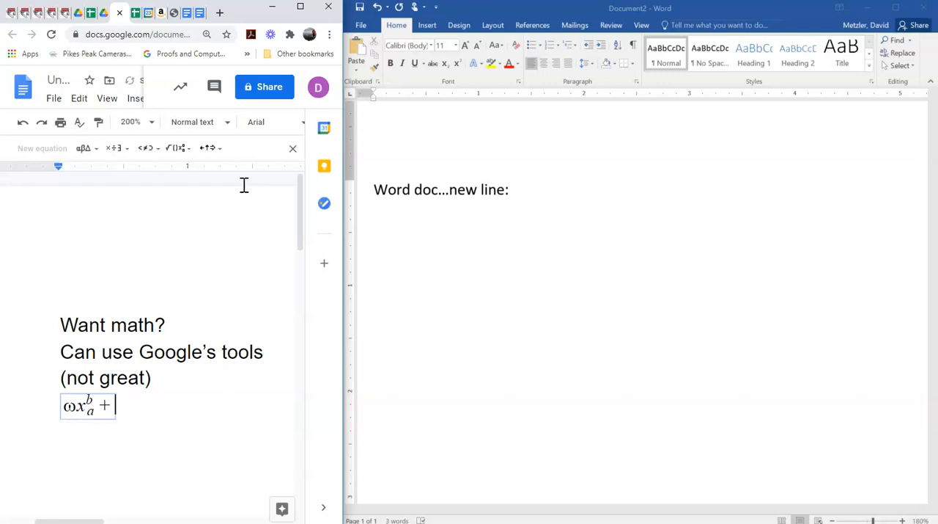
type("3")
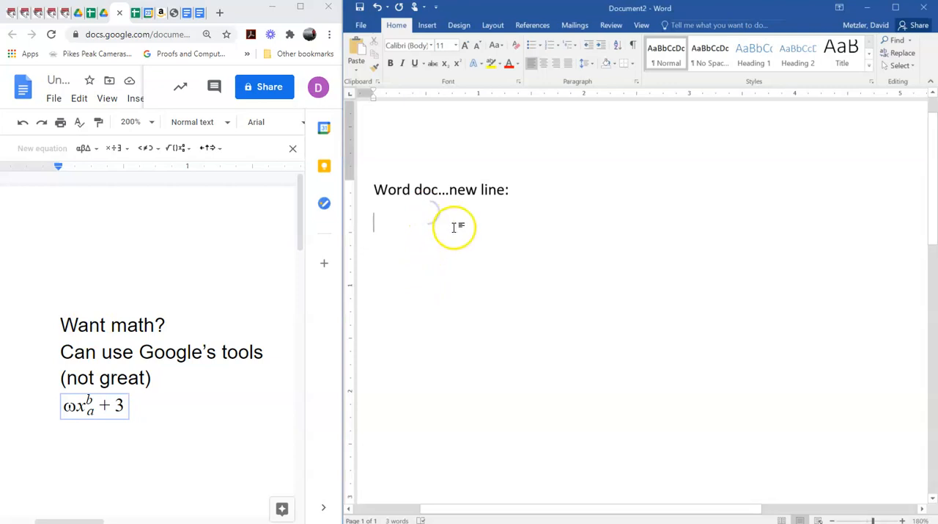
mouse_move(686, 154)
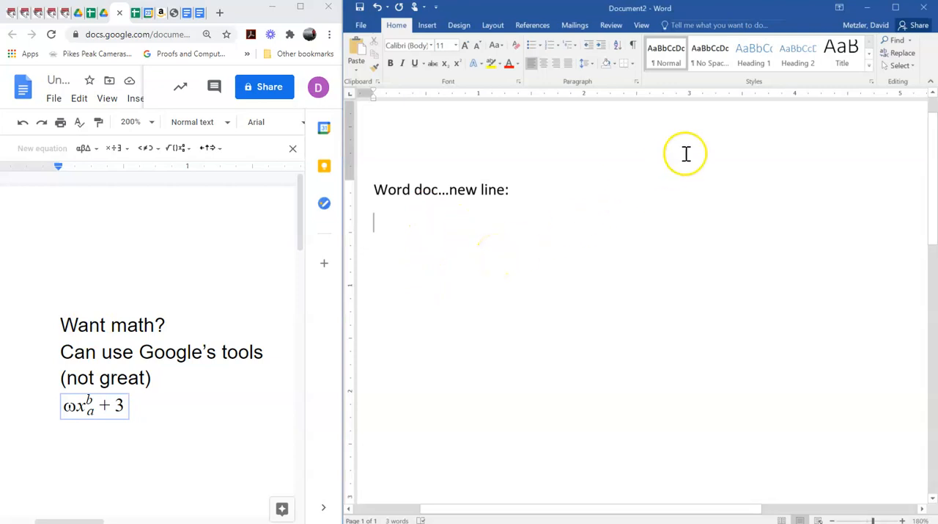
mouse_move(520, 254)
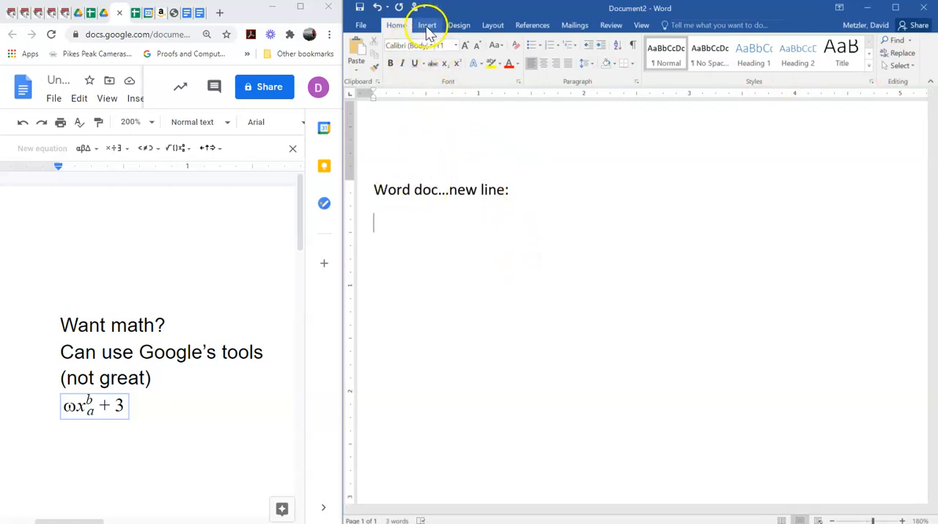
Step: Insert a blank equation placeholder below 'Word doc…new line:' from the Insert features
left_click(427, 24)
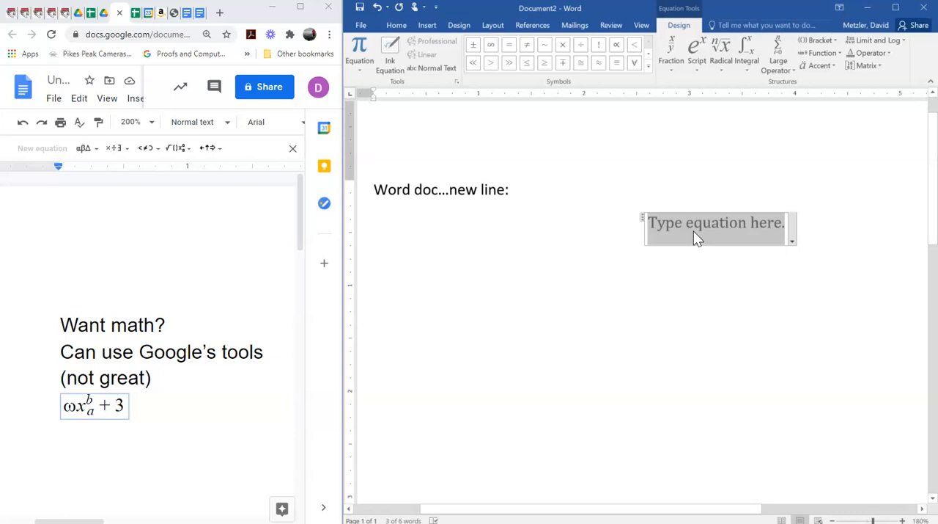
mouse_move(730, 234)
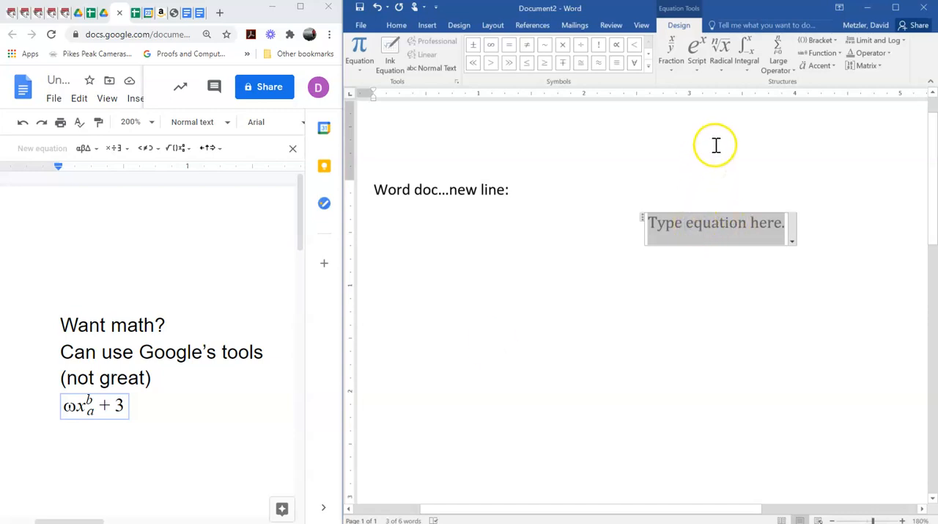
mouse_move(752, 159)
type("f(x) =")
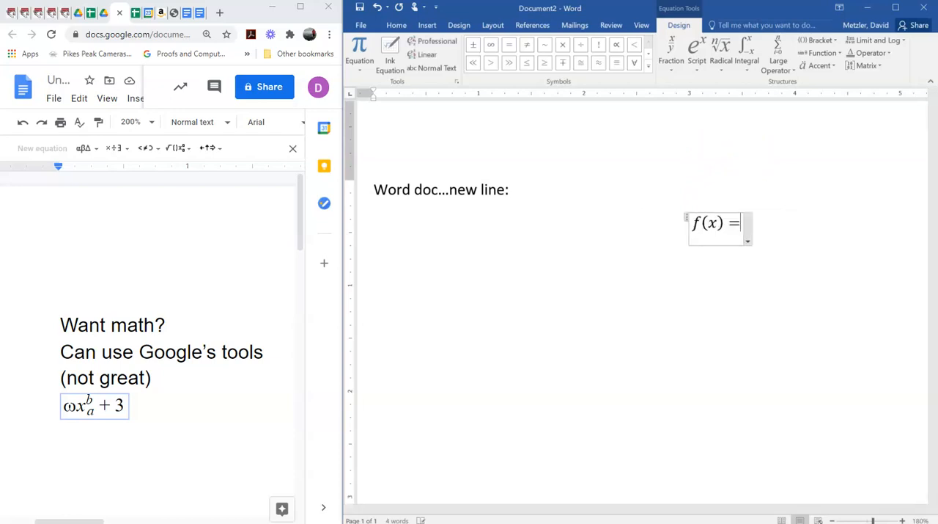
mouse_move(778, 60)
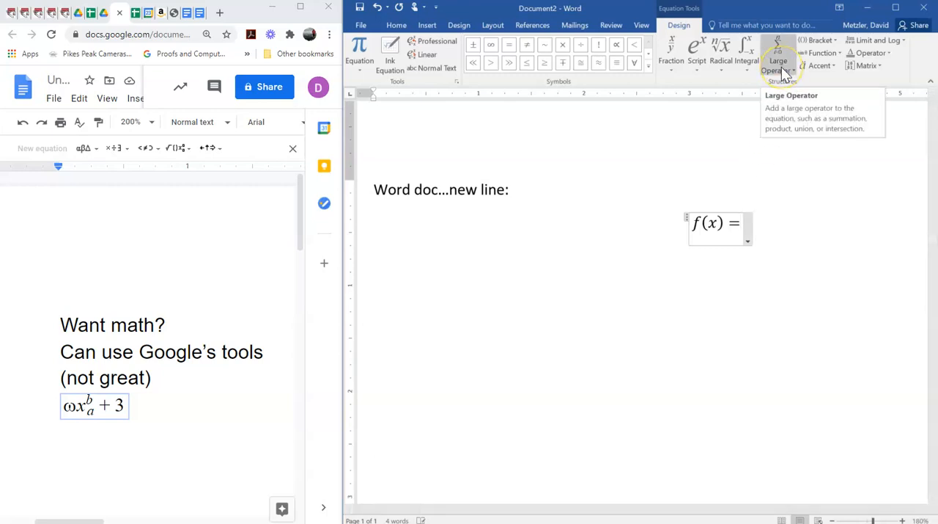
mouse_move(863, 70)
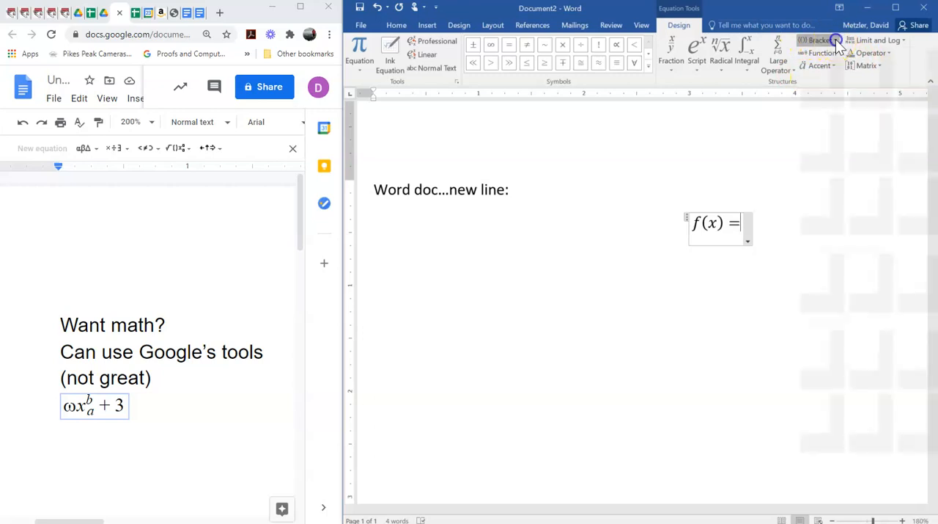
Step: Add a single left curly brace from the Bracket structures after f(x) =
left_click(819, 41)
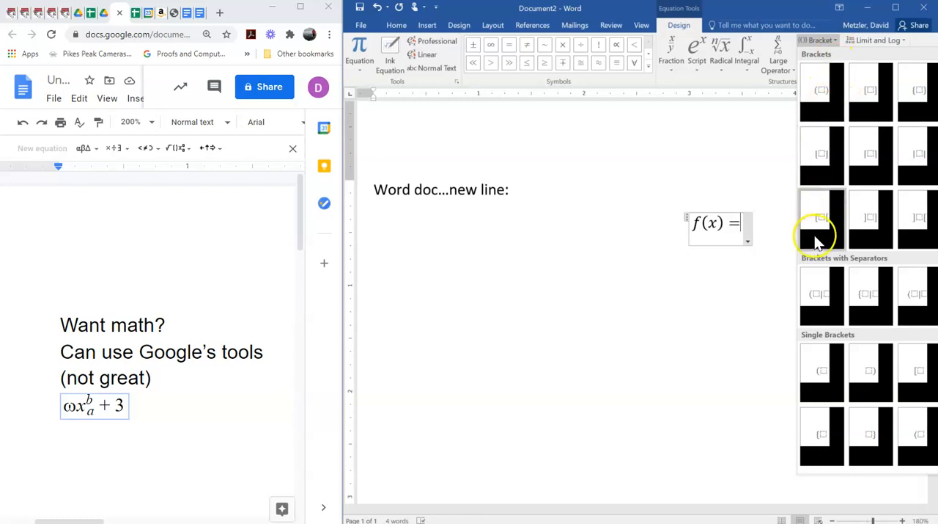
mouse_move(920, 393)
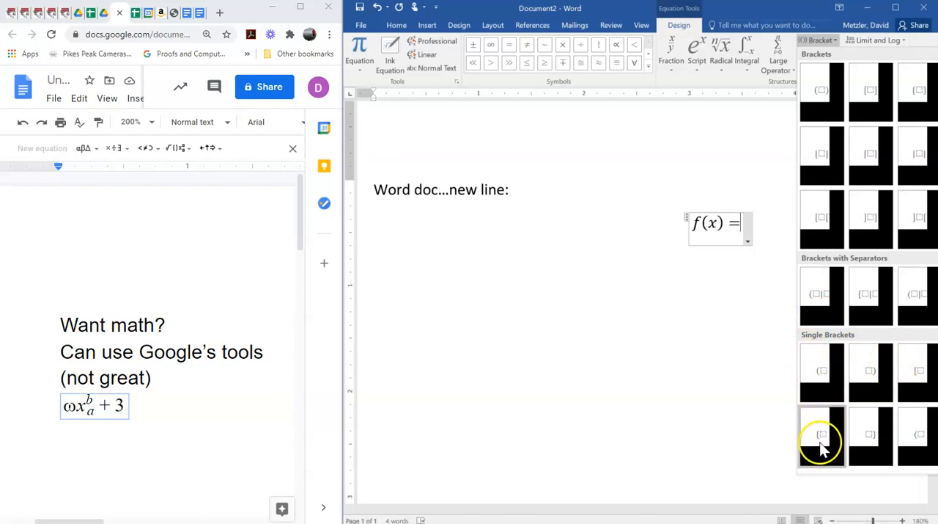
left_click(821, 434)
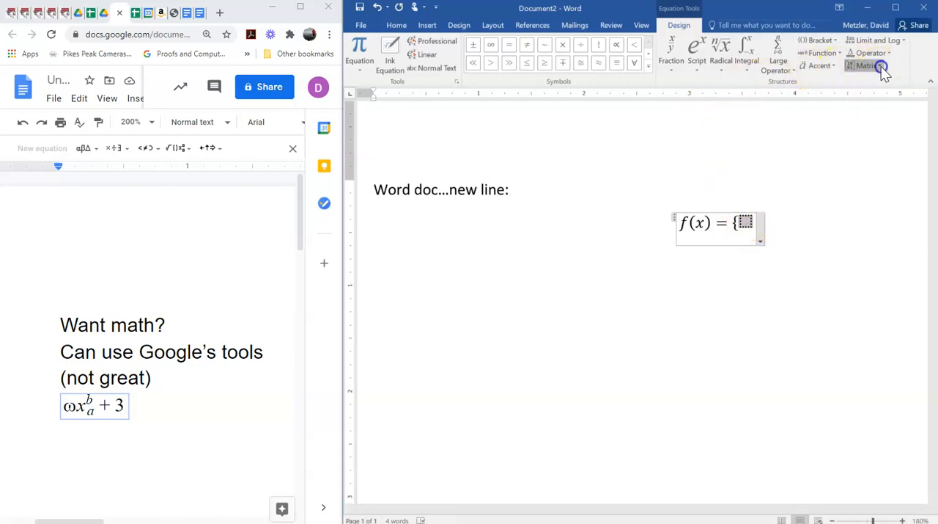
Step: Insert a 3x2 matrix inside the brace and enter 2x and x ≤ −2 in row one
left_click(868, 65)
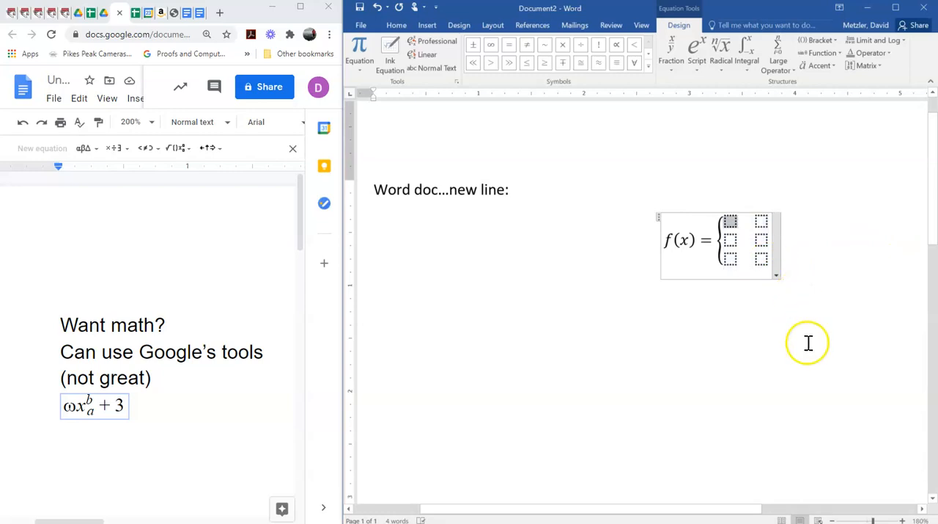
mouse_move(793, 353)
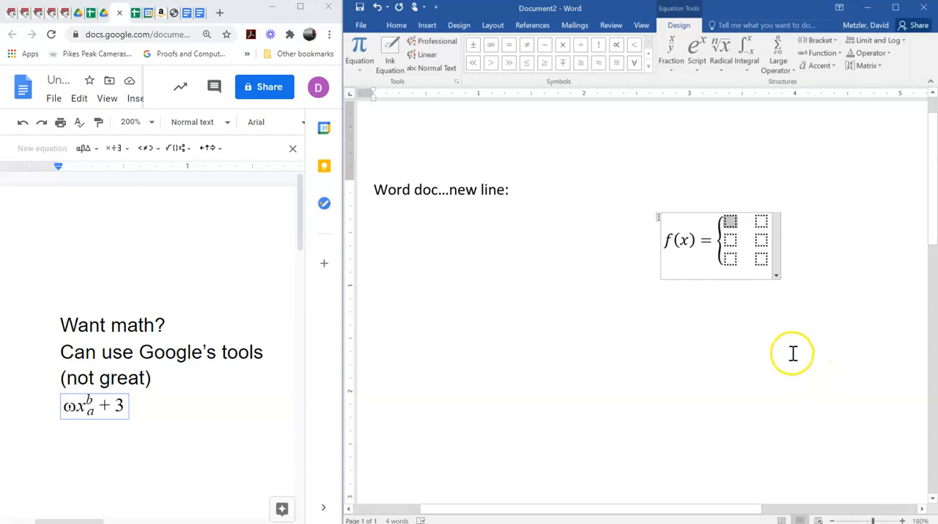
type("2x")
left_click(762, 221)
type("x ≤")
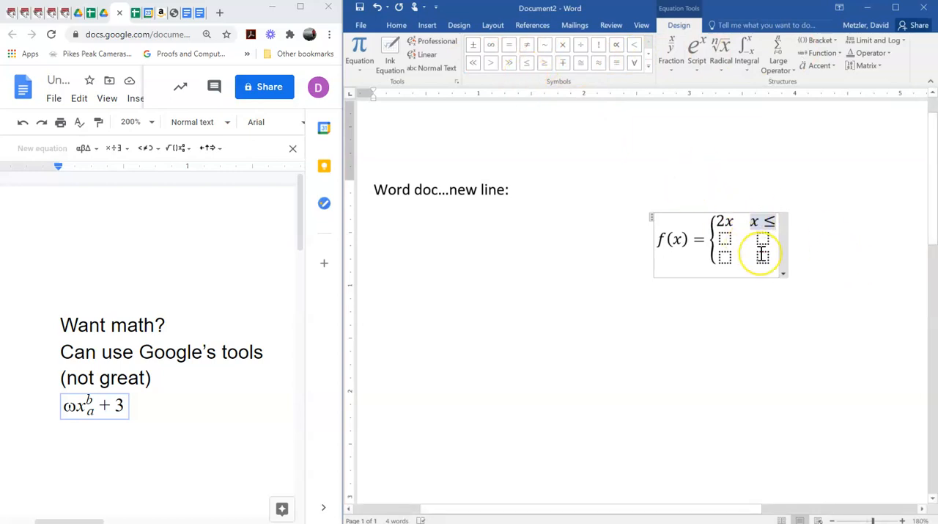
type("-2")
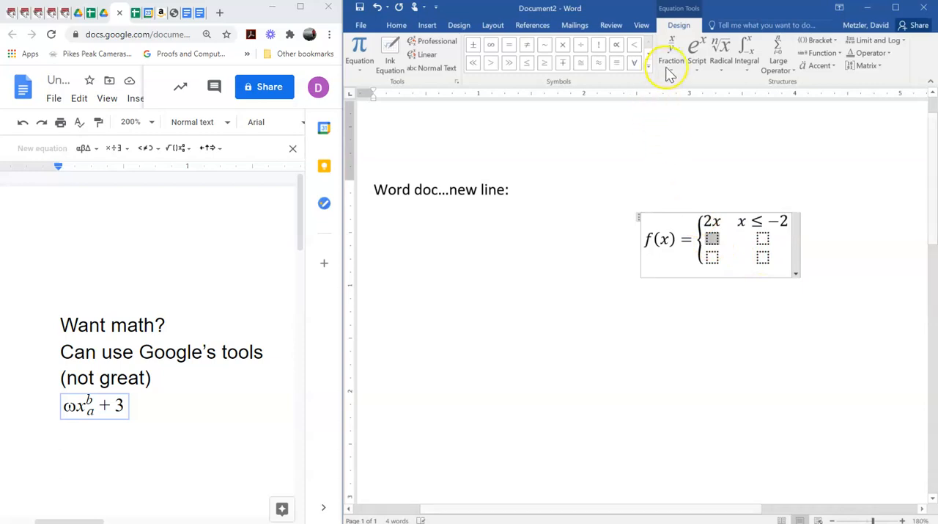
Step: Fill the remaining cells with x² for −2 < x < 3 and −x for x ≥ 3
left_click(696, 51)
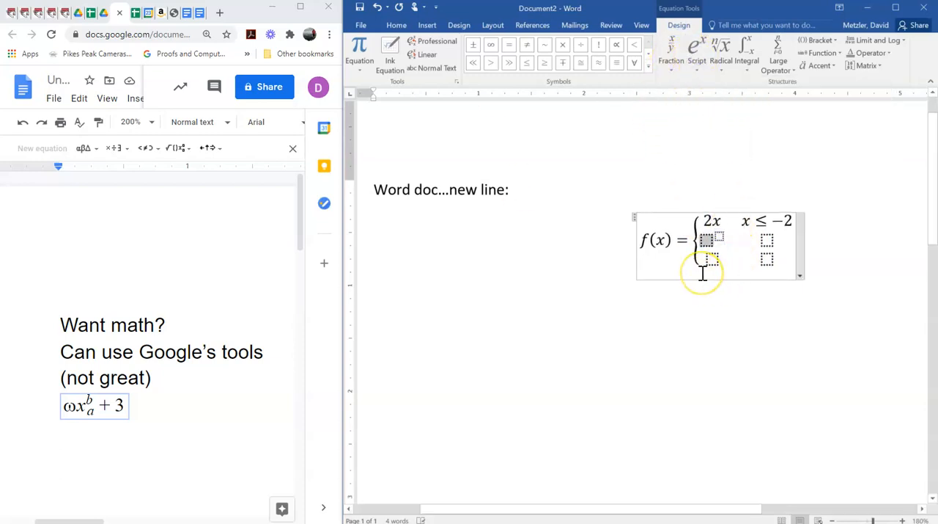
type("x")
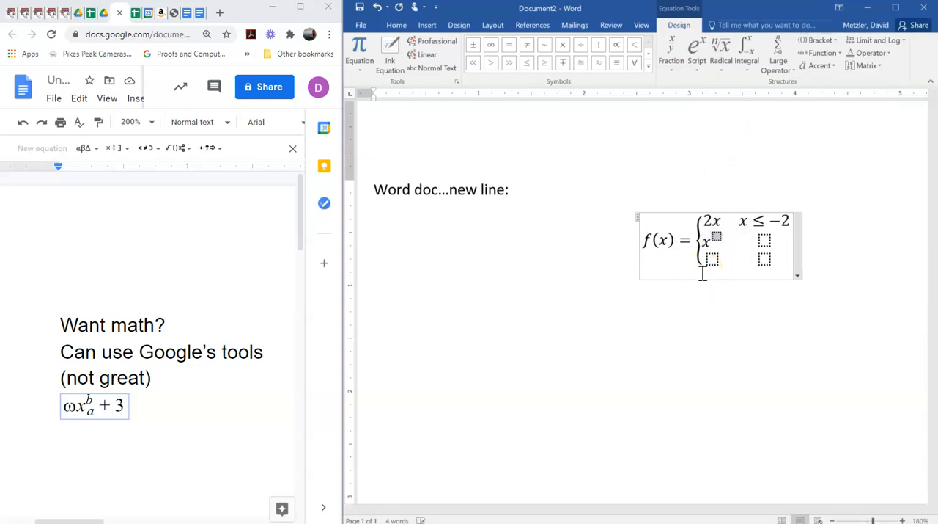
type("2")
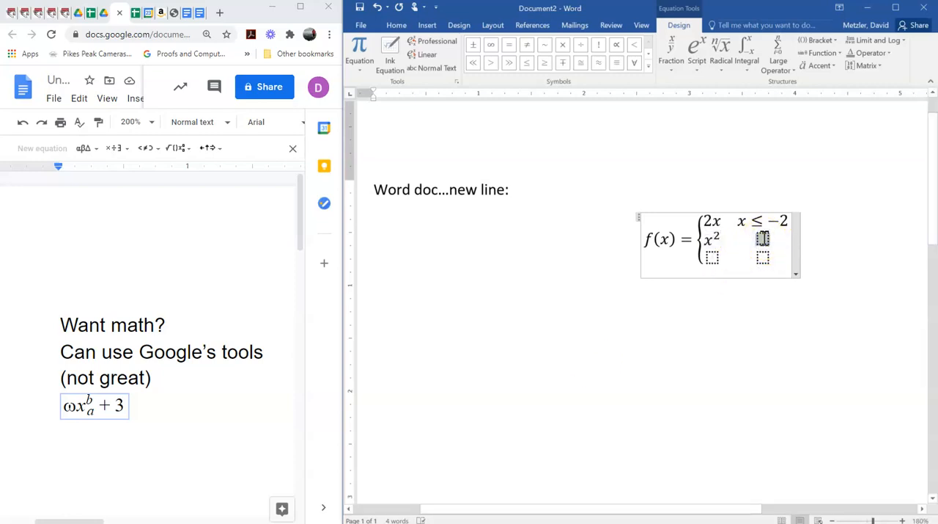
type("-2")
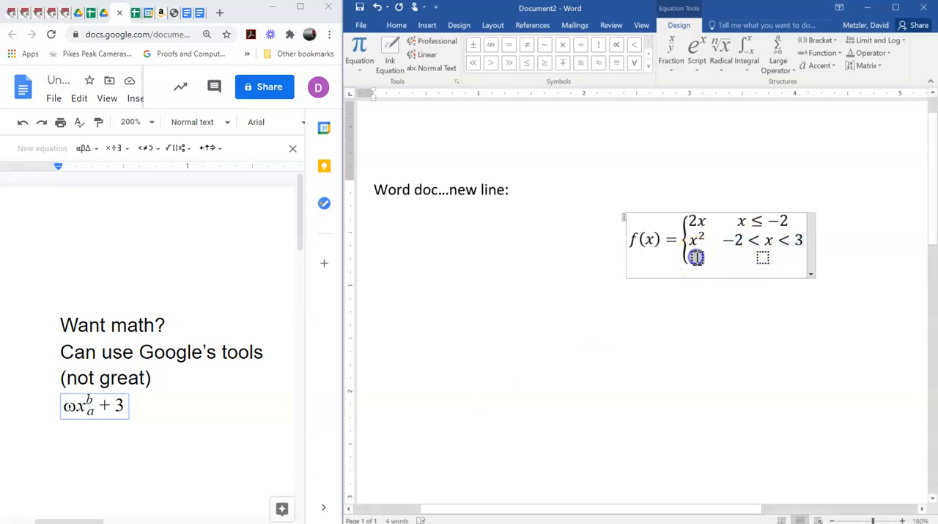
type("-x")
left_click(763, 256)
type("x ≥ 3")
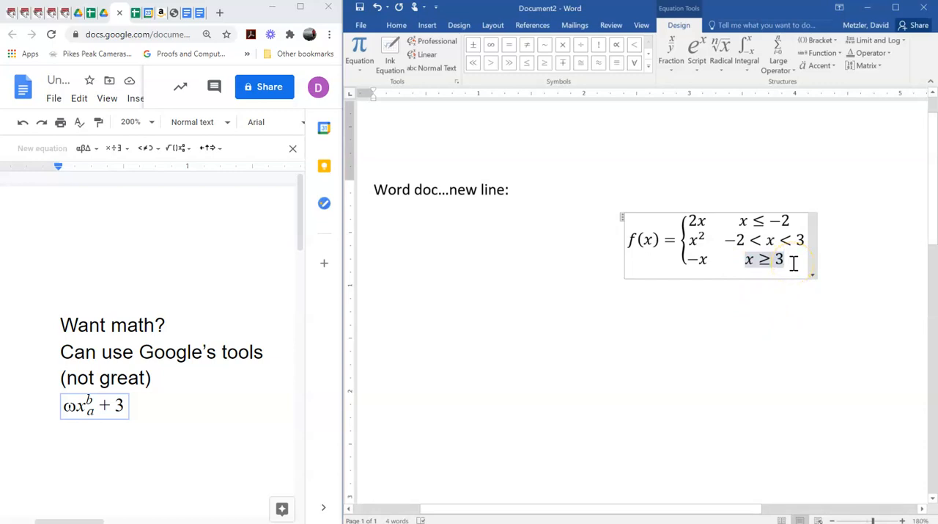
mouse_move(662, 206)
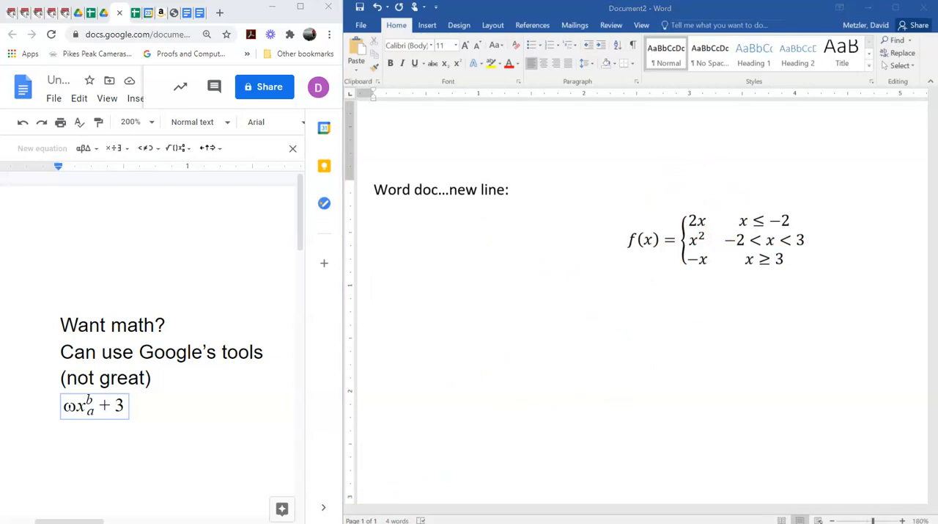
mouse_move(835, 264)
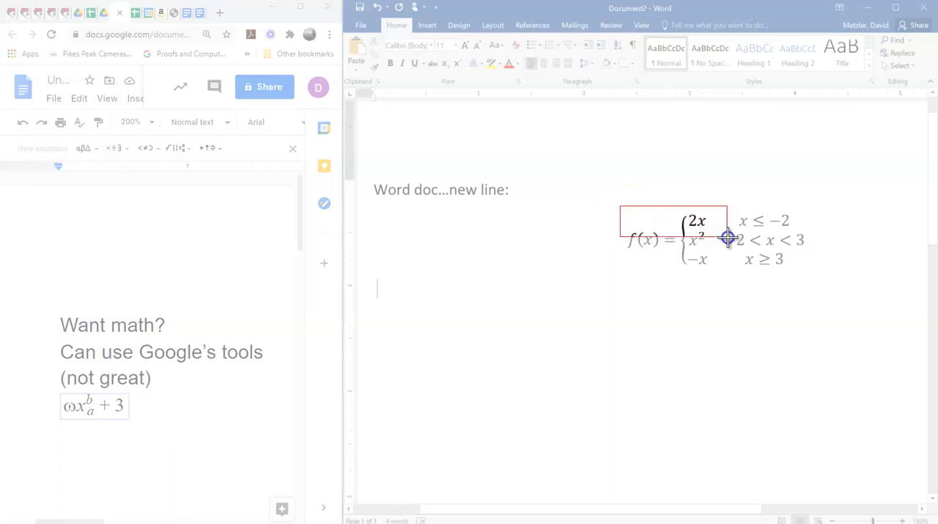
Step: Snip a rectangle around Word's finished f(x) piecewise equation
left_click_drag(730, 240, 811, 279)
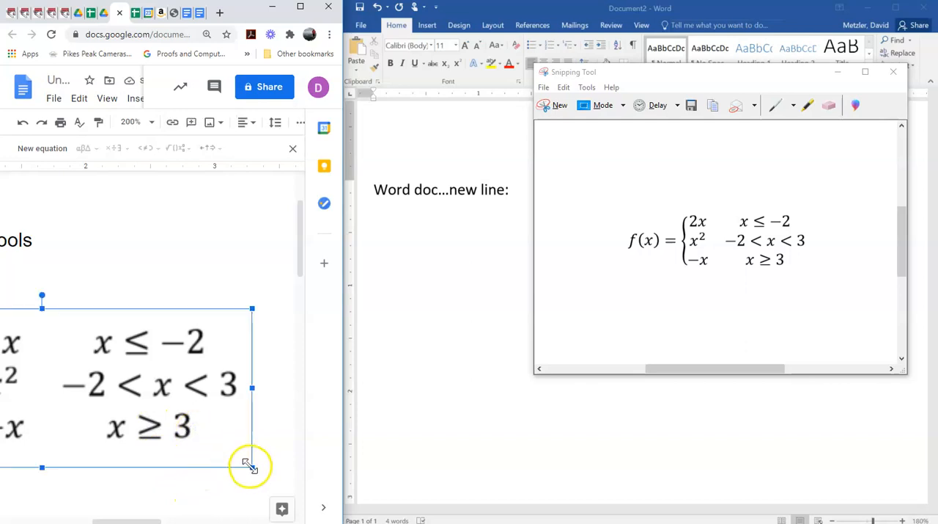
Step: Shrink the pasted piecewise-function image beneath the ω x equation by dragging its corner
left_click_drag(252, 466, 149, 428)
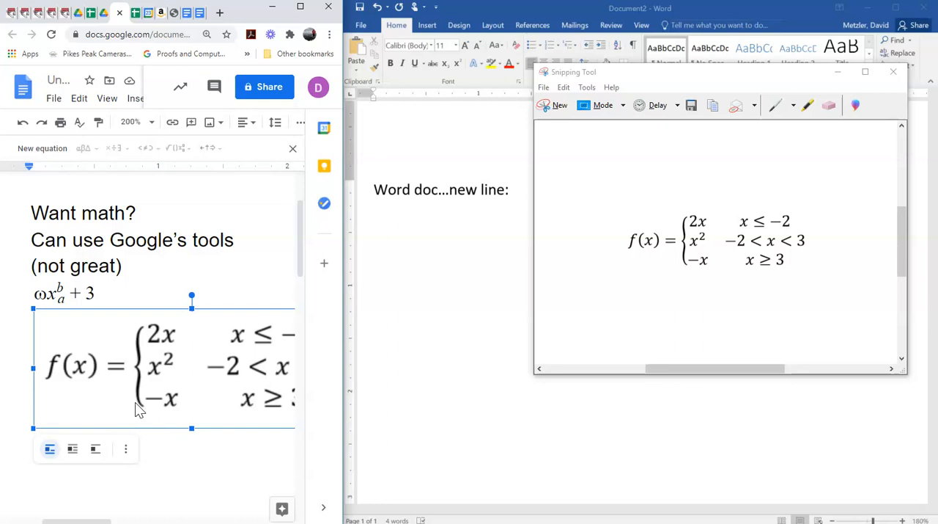
mouse_move(160, 328)
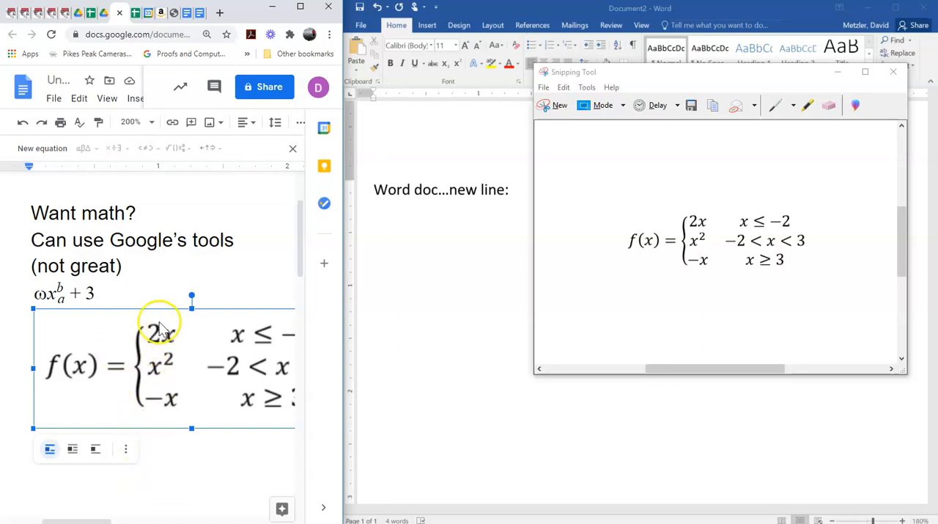